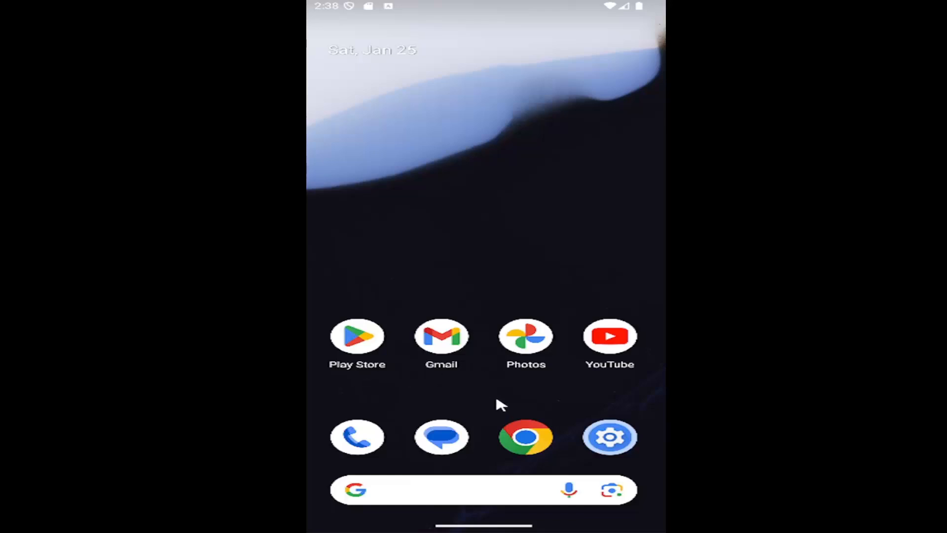
# Launch the Settings app from the app drawer.
pyautogui.scroll(3)
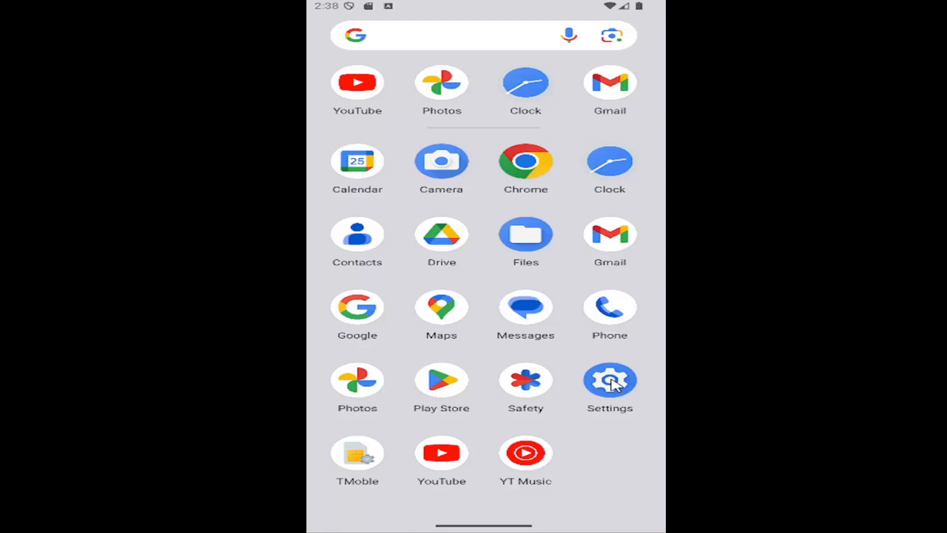
pyautogui.click(609, 379)
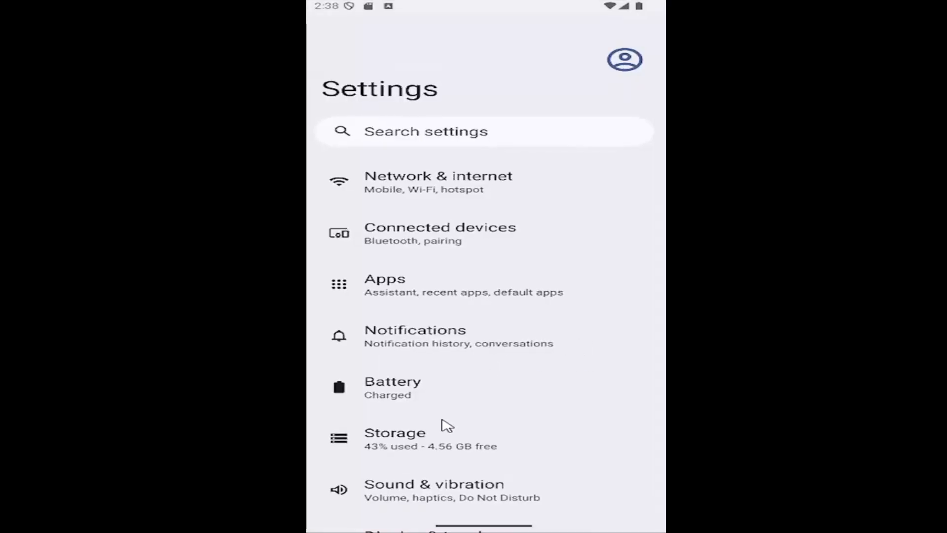
# Reach the Live Translate page under System, where the feature shows as off.
pyautogui.scroll(-3)
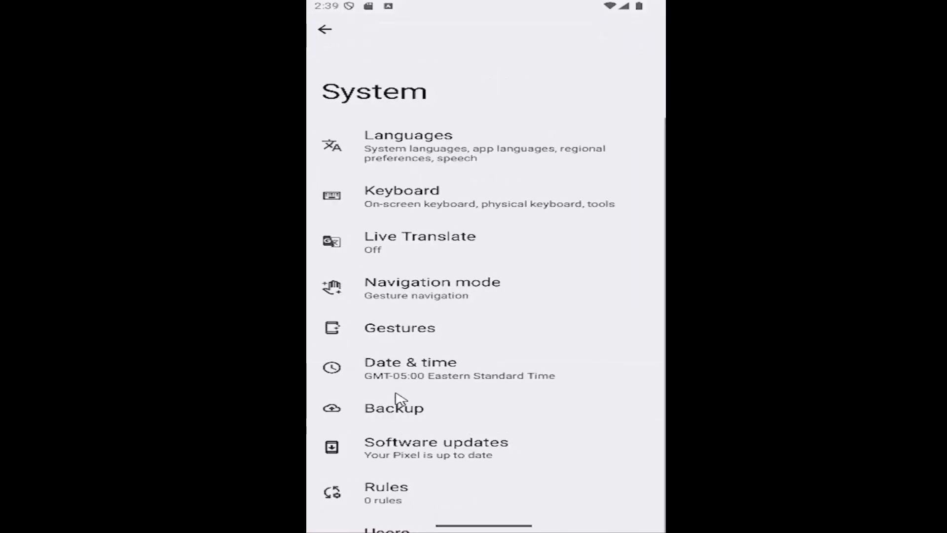
pyautogui.moveTo(409, 294)
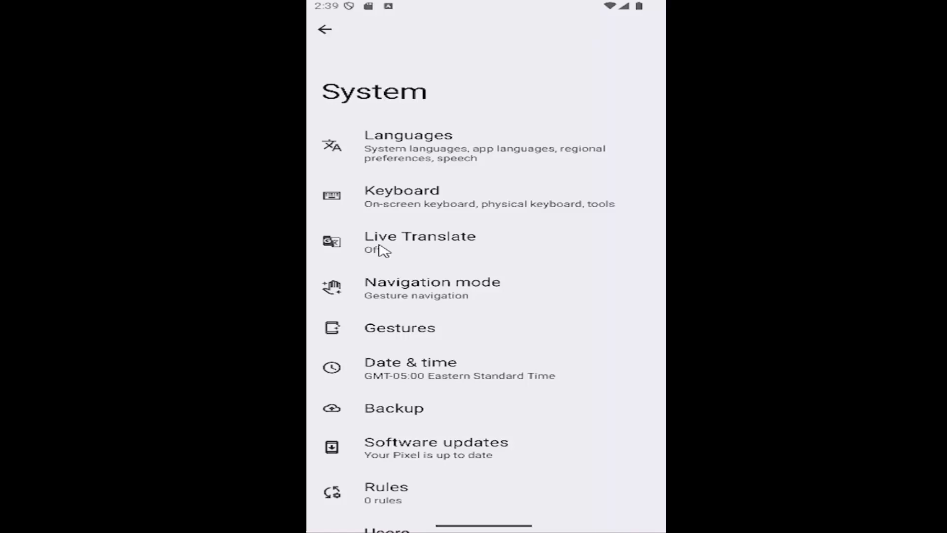
pyautogui.click(420, 242)
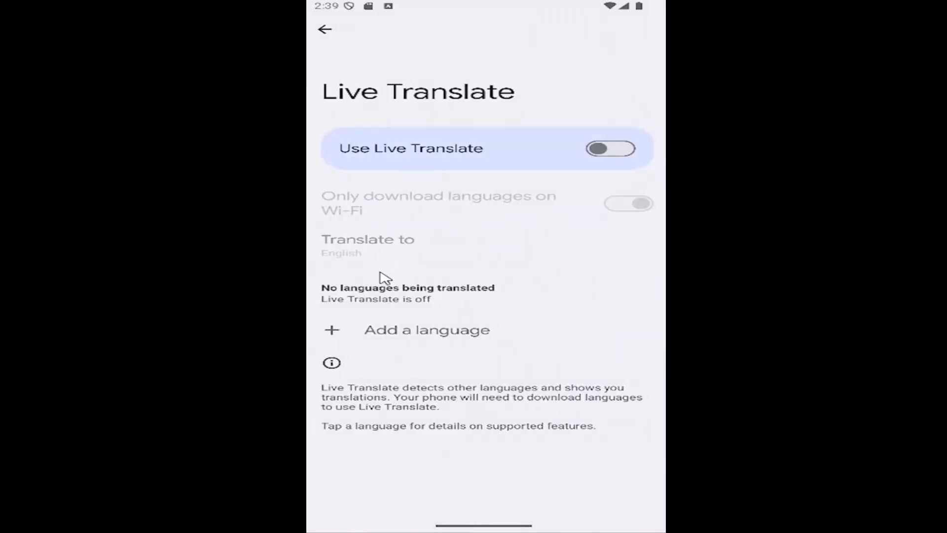
pyautogui.click(611, 149)
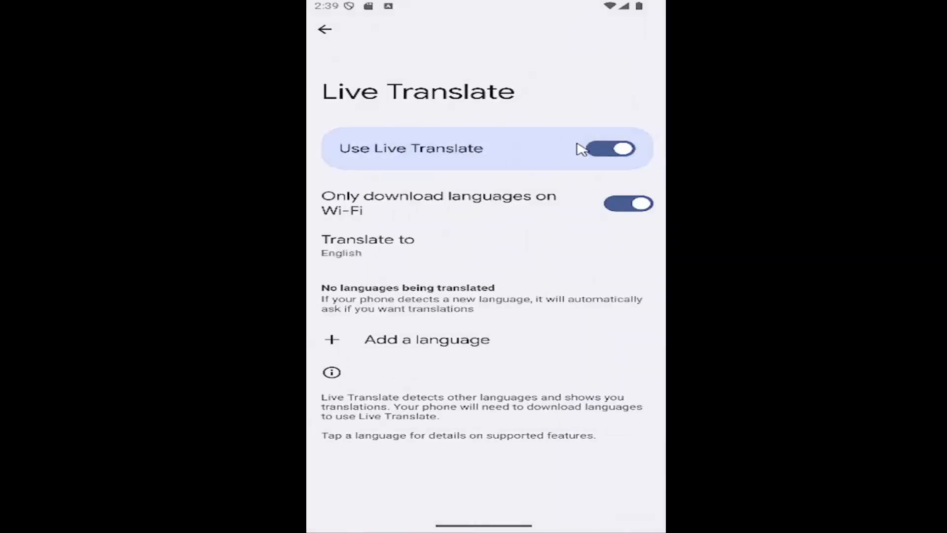
pyautogui.click(612, 149)
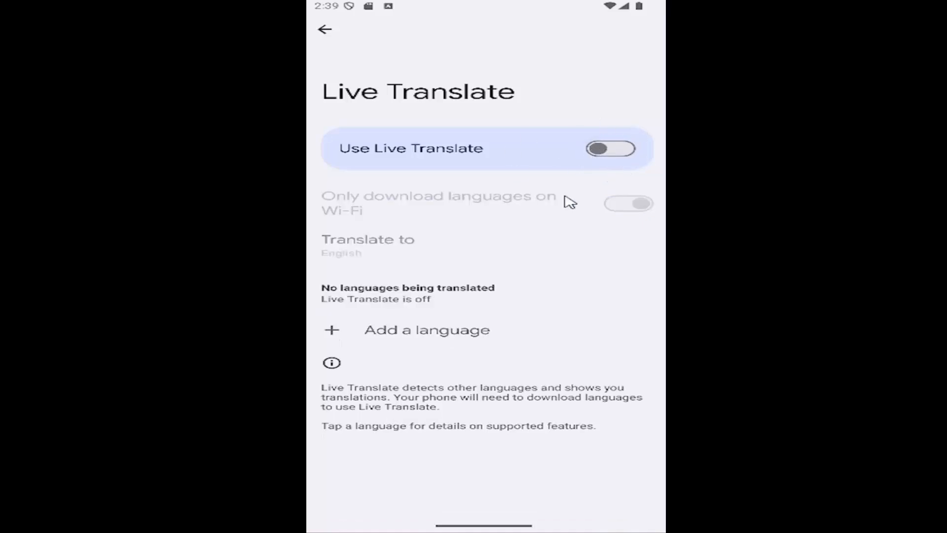
pyautogui.moveTo(447, 174)
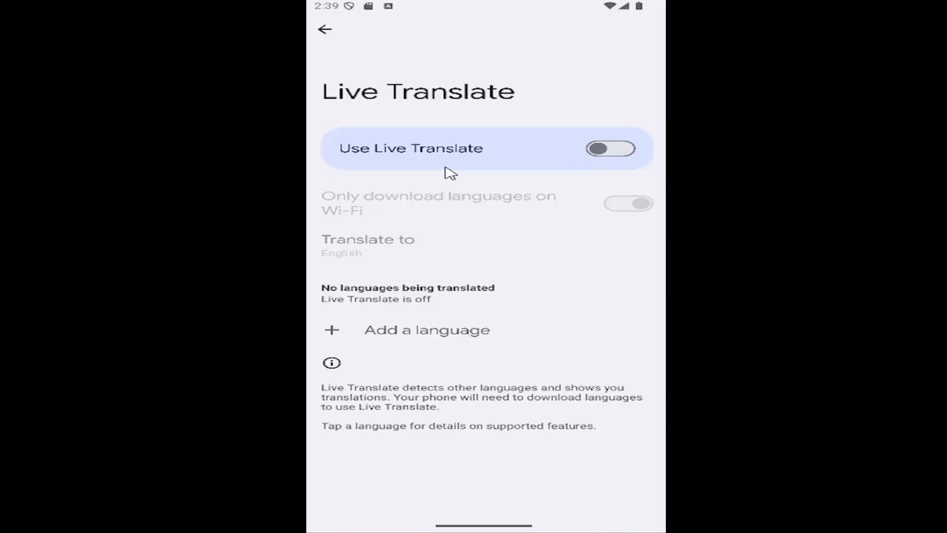
pyautogui.moveTo(452, 183)
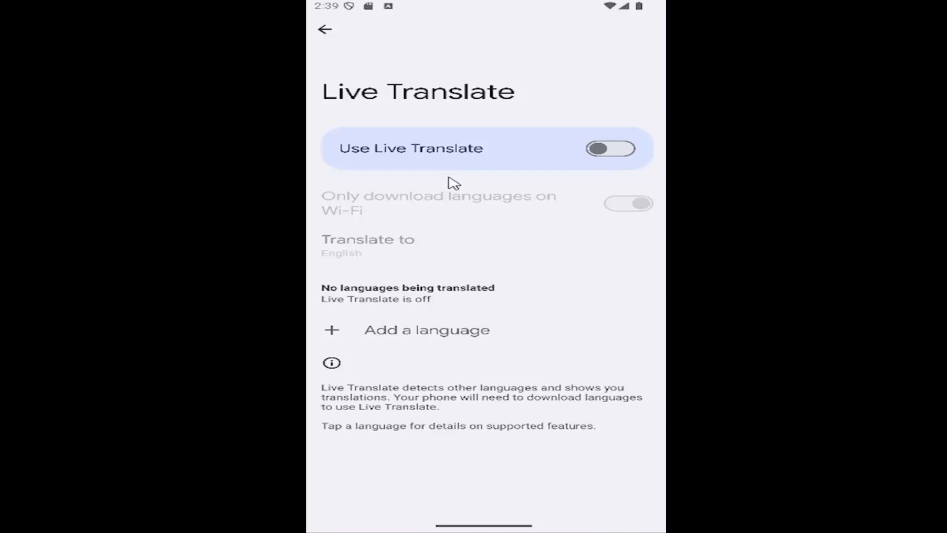
pyautogui.click(325, 29)
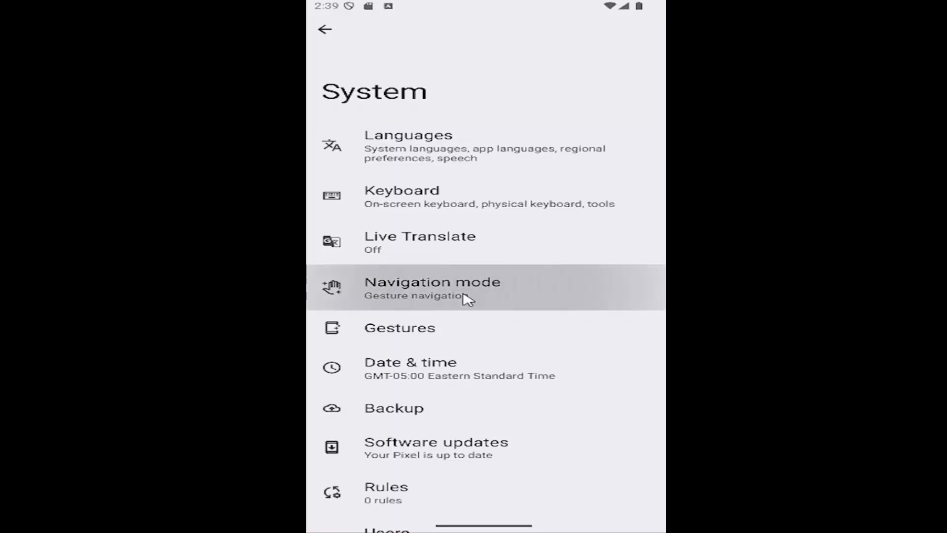
# Return to System and go to the Navigation mode page showing gesture navigation selected.
pyautogui.click(432, 287)
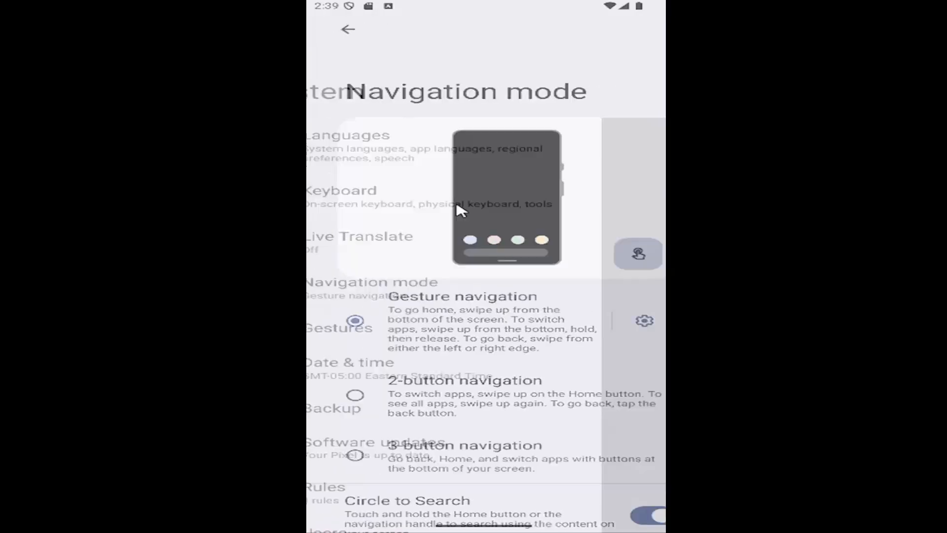